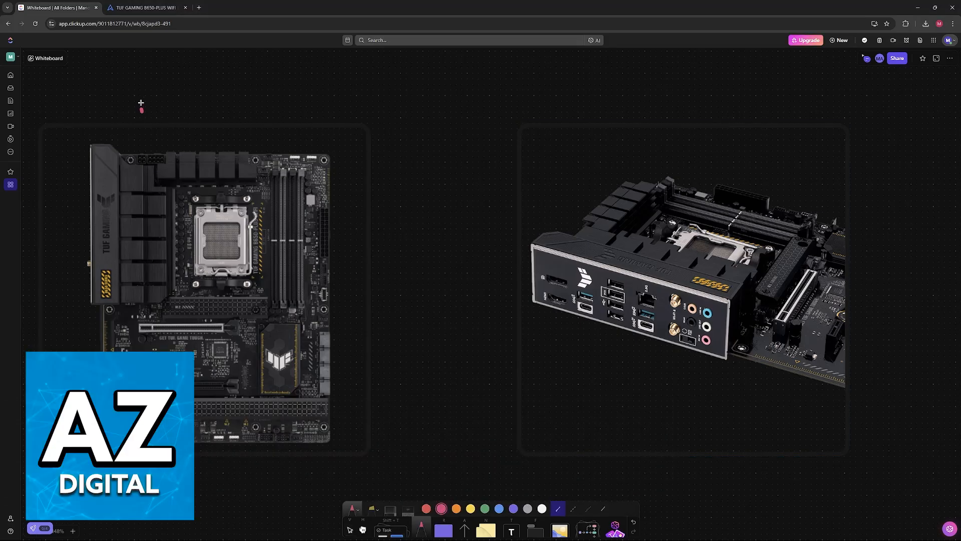
# - Write a boxed pink BIOS with EZ beside it and a curved arrow into the motherboard
pyautogui.moveTo(141, 107); pyautogui.dragTo(245, 107)
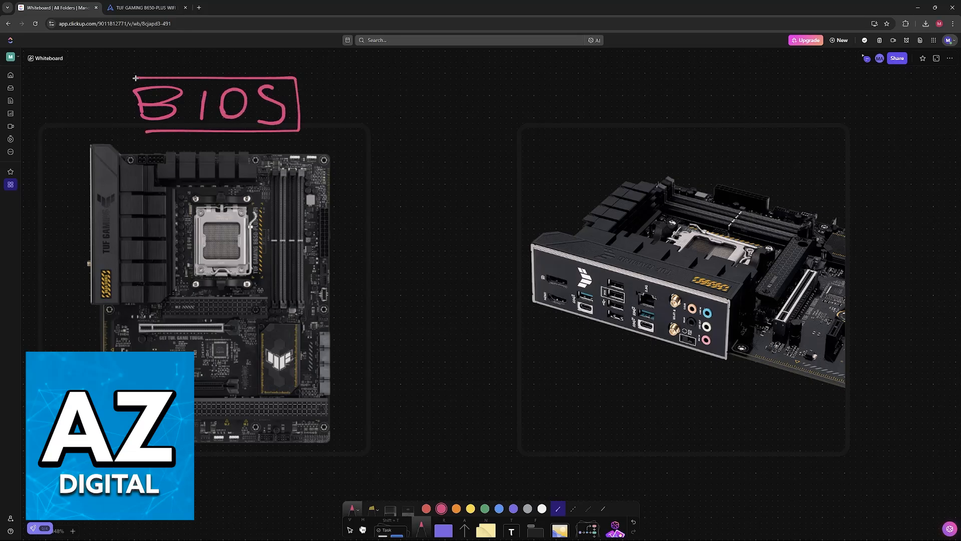
pyautogui.moveTo(324, 89); pyautogui.dragTo(323, 116)
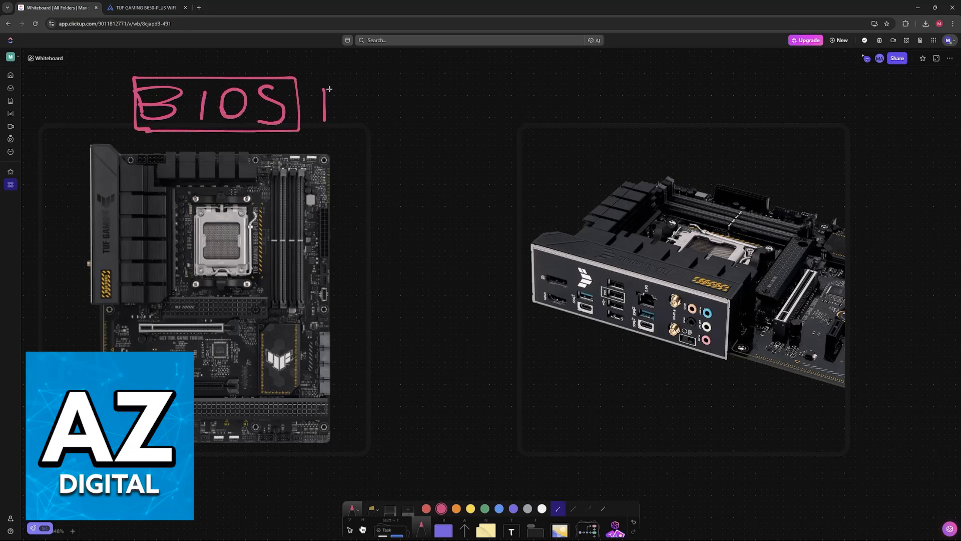
pyautogui.moveTo(327, 90); pyautogui.dragTo(383, 121)
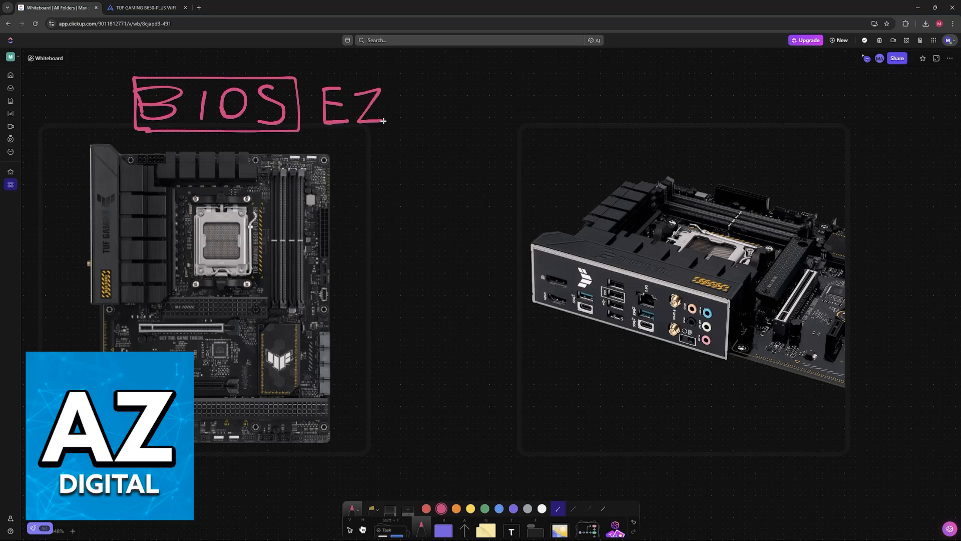
pyautogui.moveTo(380, 134); pyautogui.dragTo(347, 233)
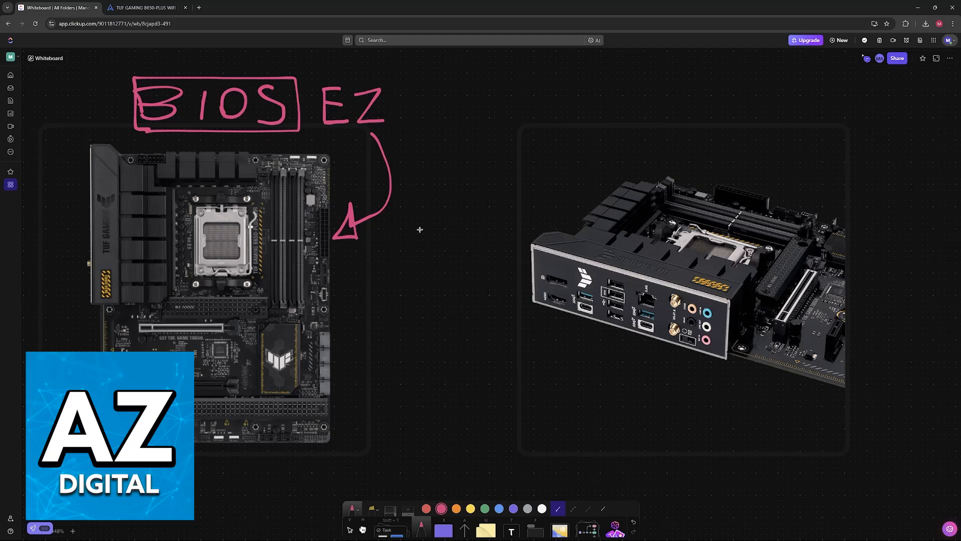
pyautogui.moveTo(446, 298)
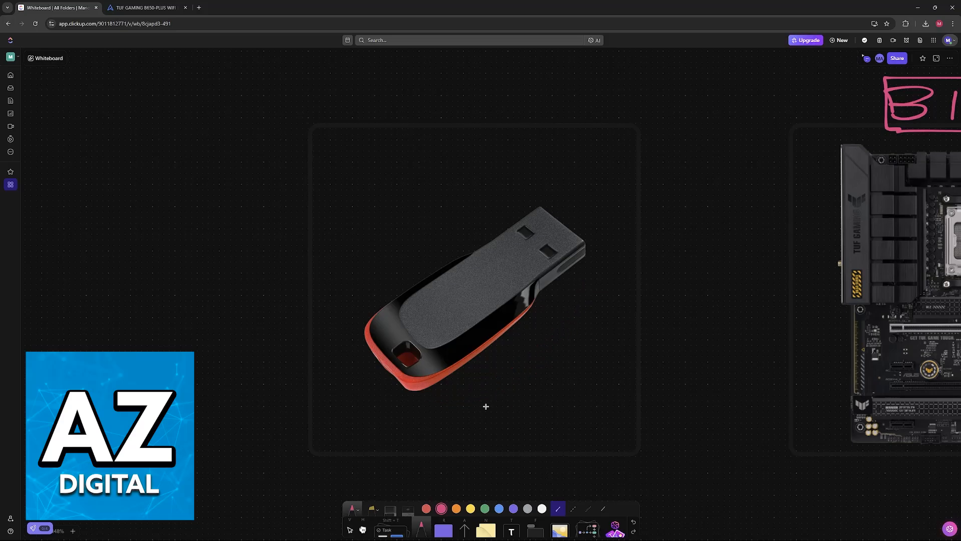
pyautogui.moveTo(478, 431)
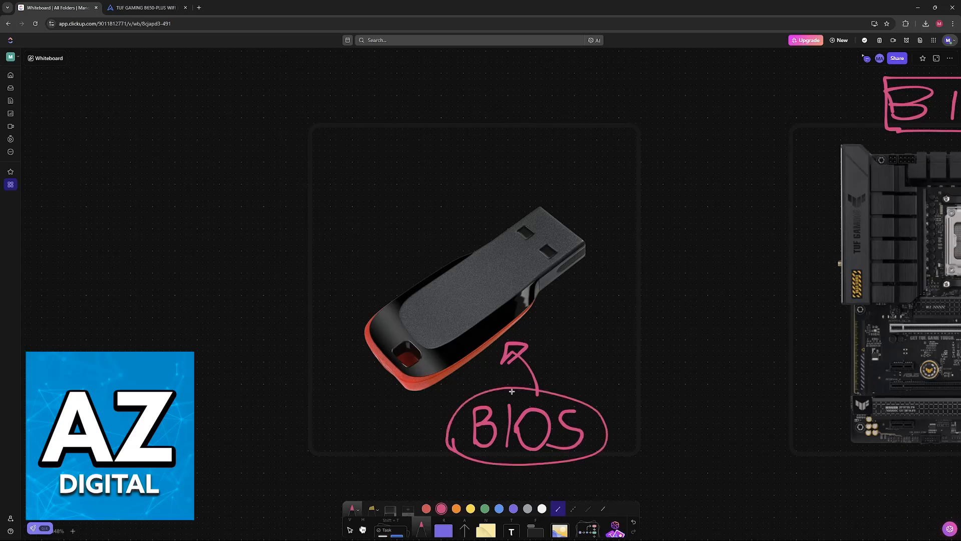
# - Show the TUF GAMING B650-PLUS WIFI BIOS & Firmware downloads and the Downloads bios folder
pyautogui.click(146, 8)
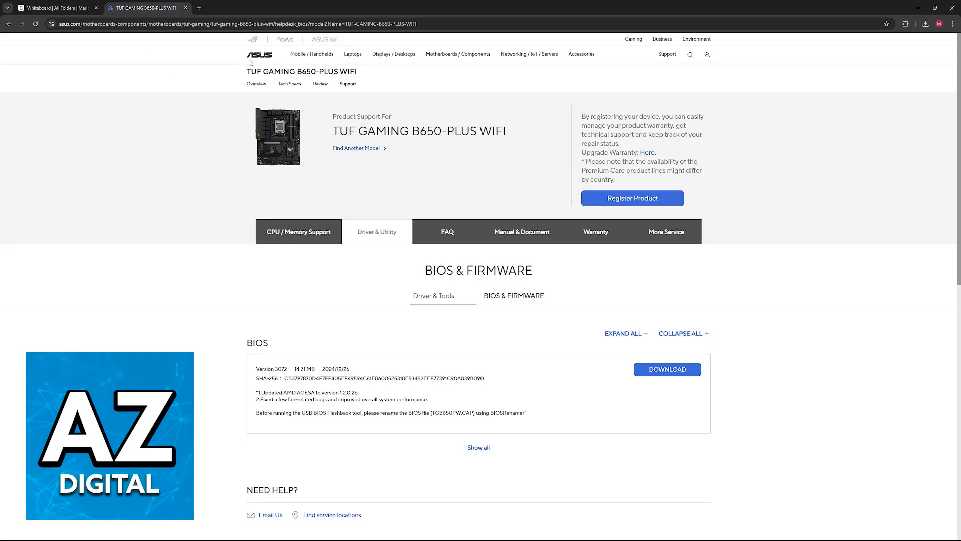
pyautogui.moveTo(331, 130); pyautogui.dragTo(432, 130)
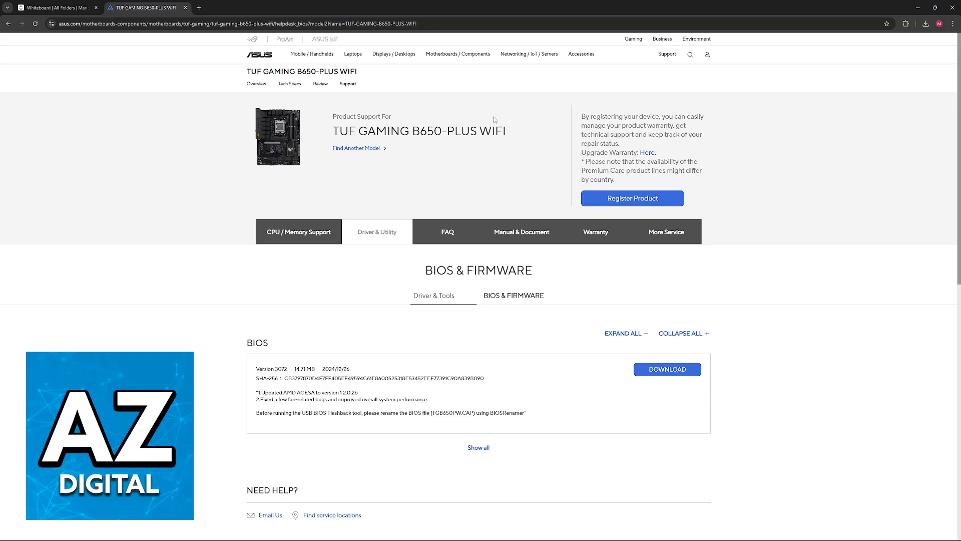
pyautogui.moveTo(366, 89)
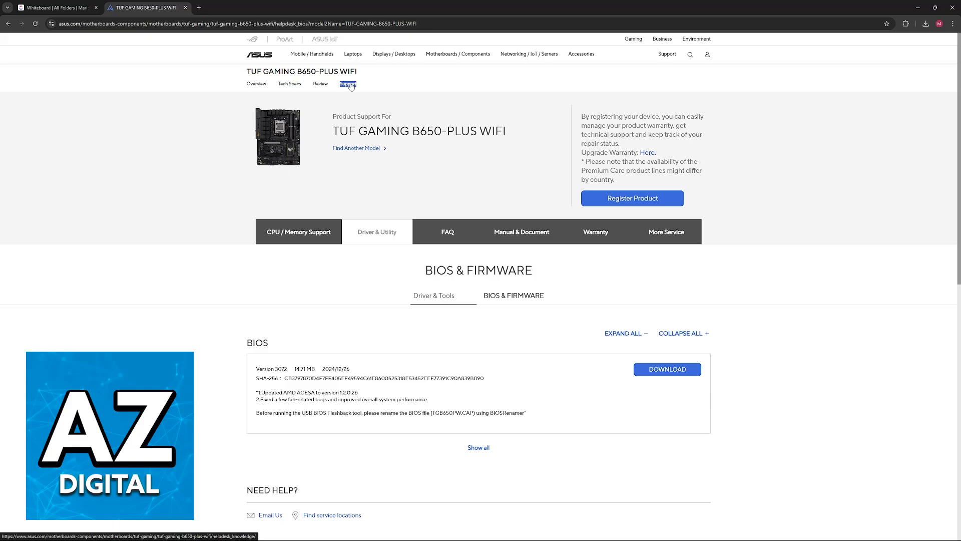
pyautogui.moveTo(367, 240)
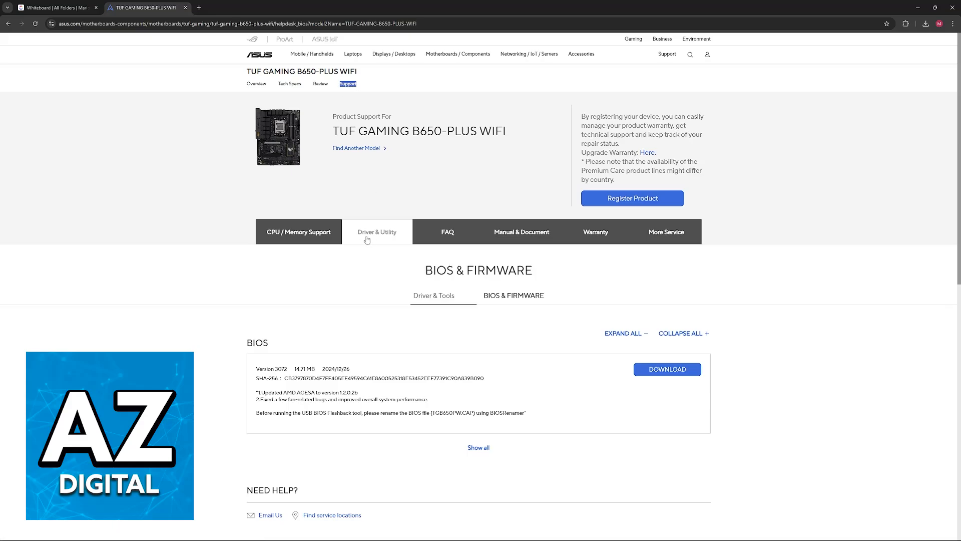
pyautogui.click(478, 447)
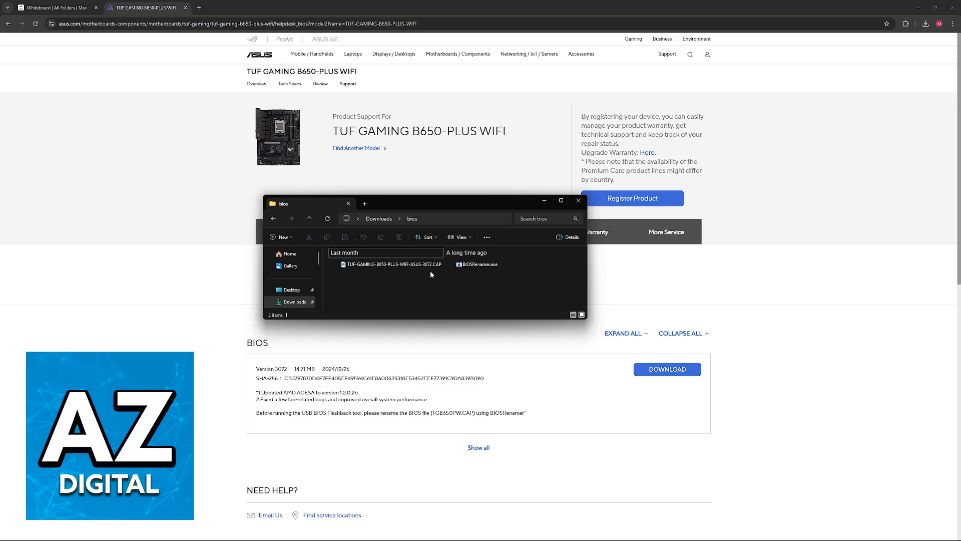
# - Run BIOSRenamer.exe so the downloaded .CAP file becomes TGB650PW.CAP
pyautogui.click(476, 265)
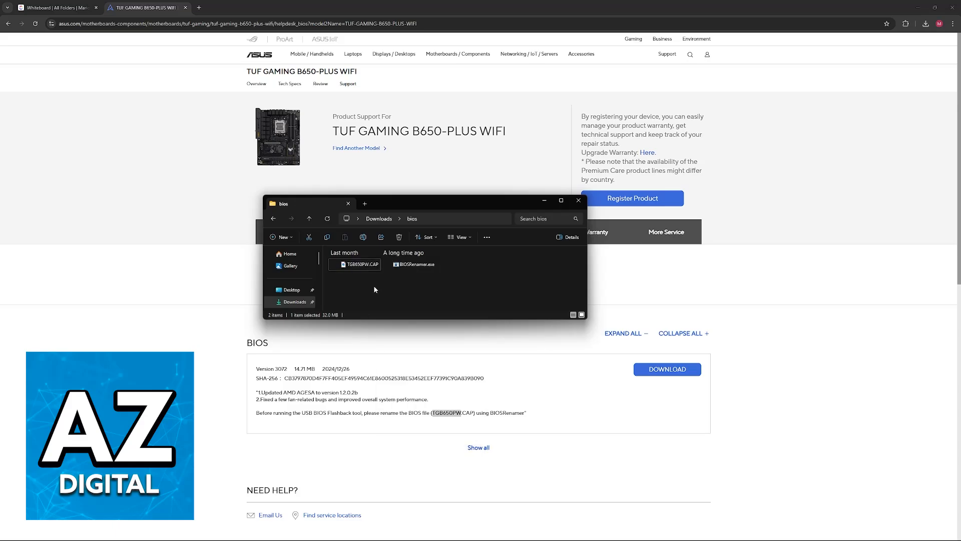
pyautogui.click(361, 287)
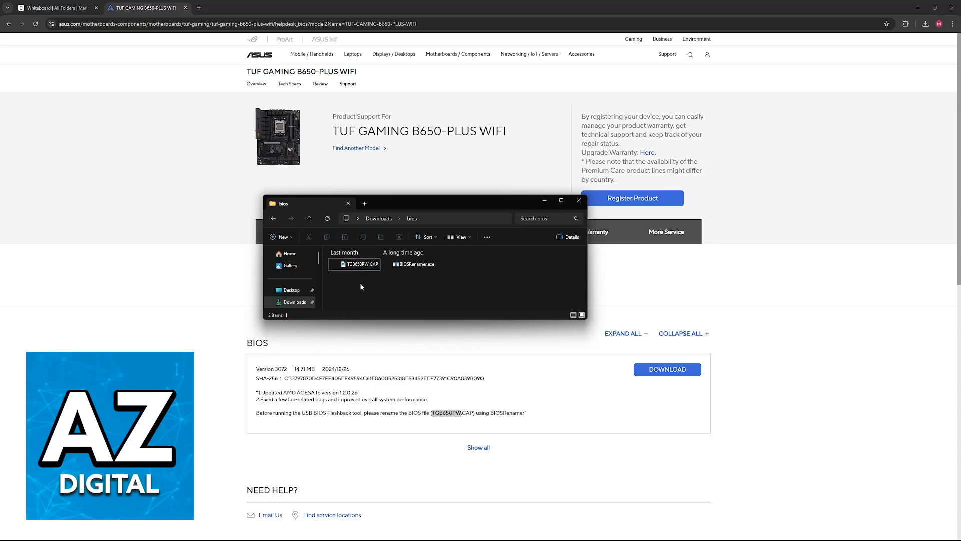
pyautogui.click(355, 264)
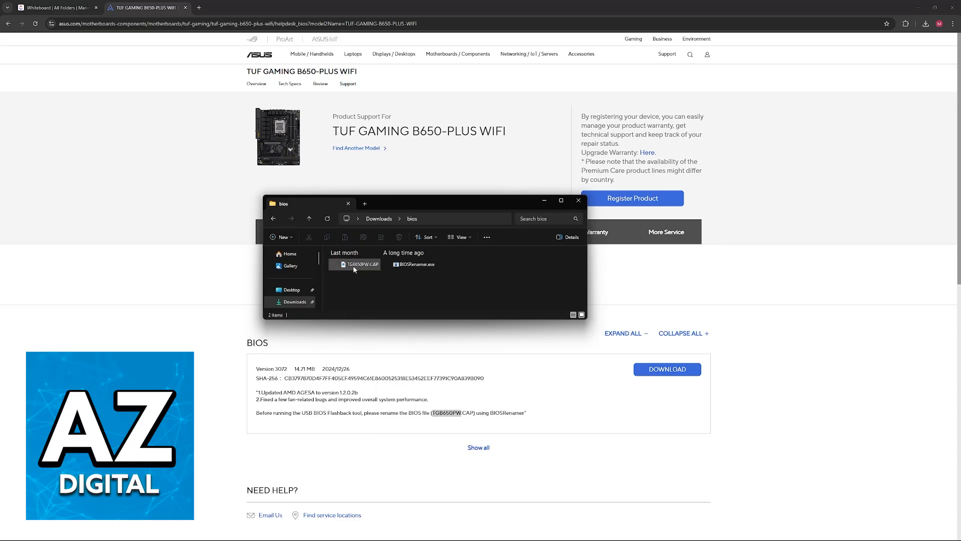
# - Select both files in the bios folder and return to the ClickUp Whiteboard
pyautogui.click(416, 371)
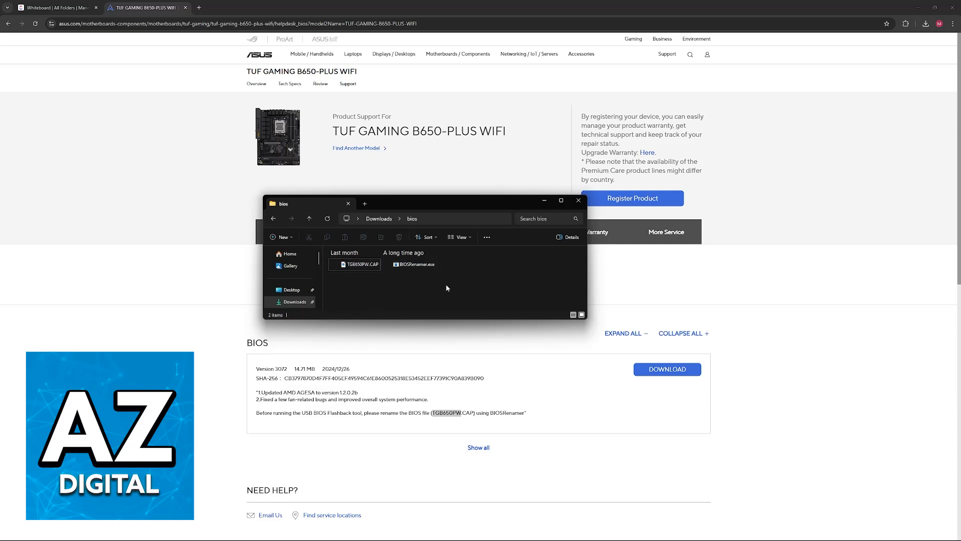
pyautogui.press('ctrl+a')
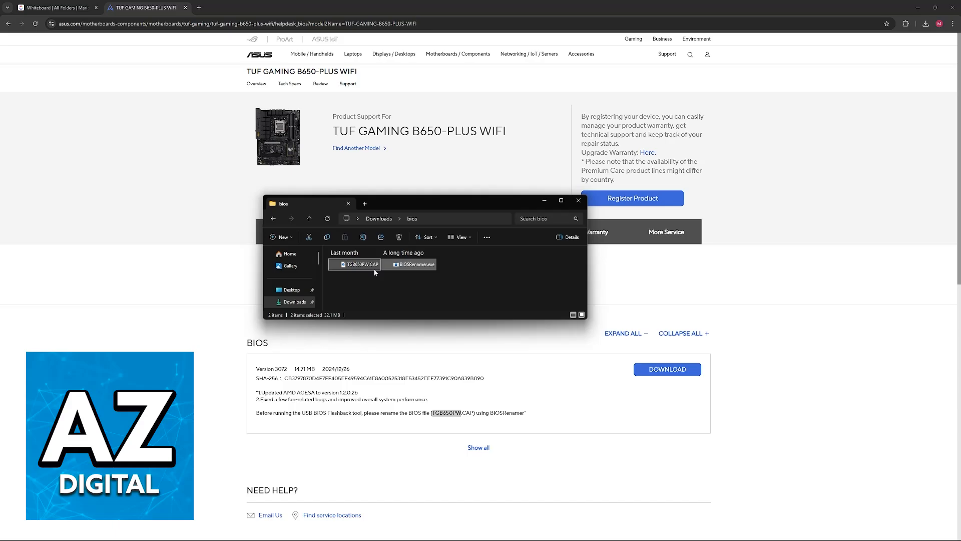
pyautogui.click(55, 7)
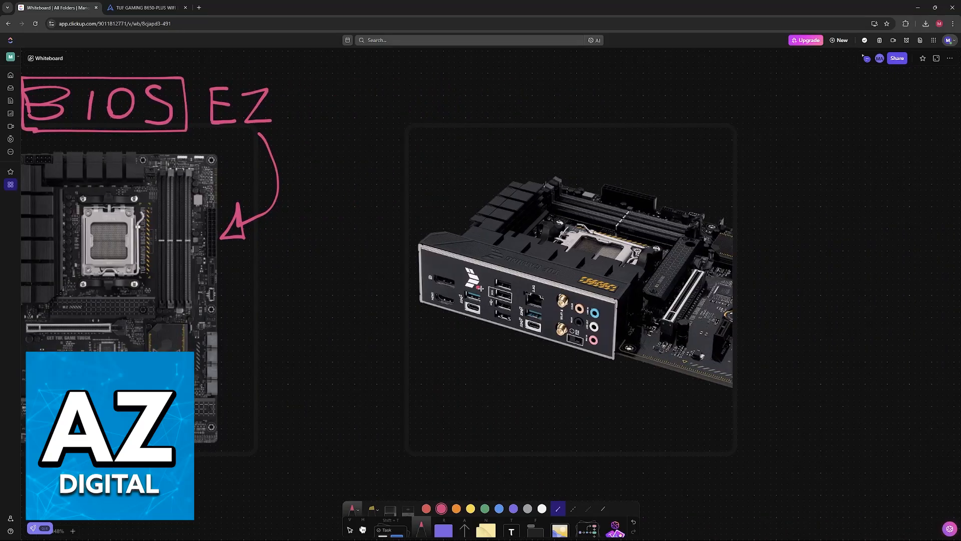
# - Draw a pink arrow onto the rear I/O USB port of the motherboard image
pyautogui.moveTo(460, 245); pyautogui.dragTo(484, 289)
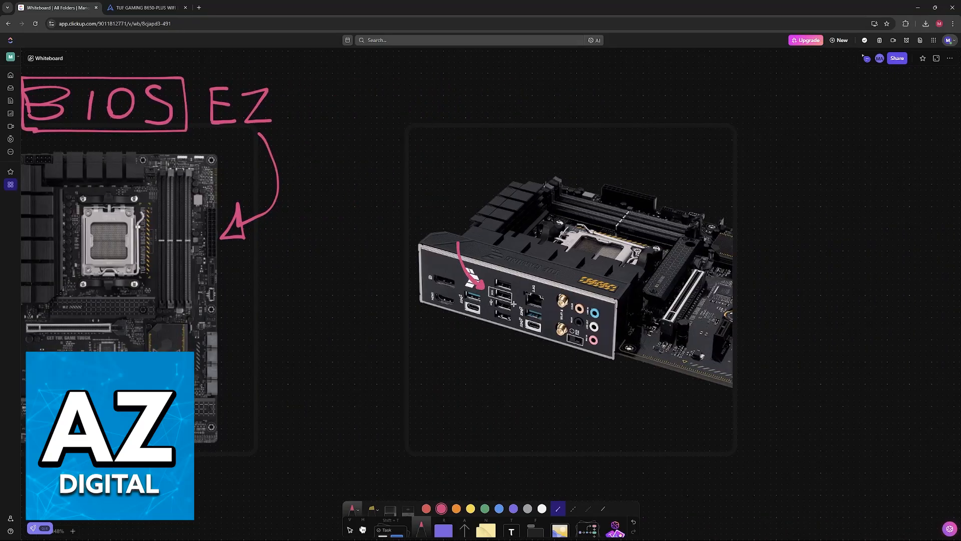
pyautogui.moveTo(486, 283); pyautogui.dragTo(512, 307)
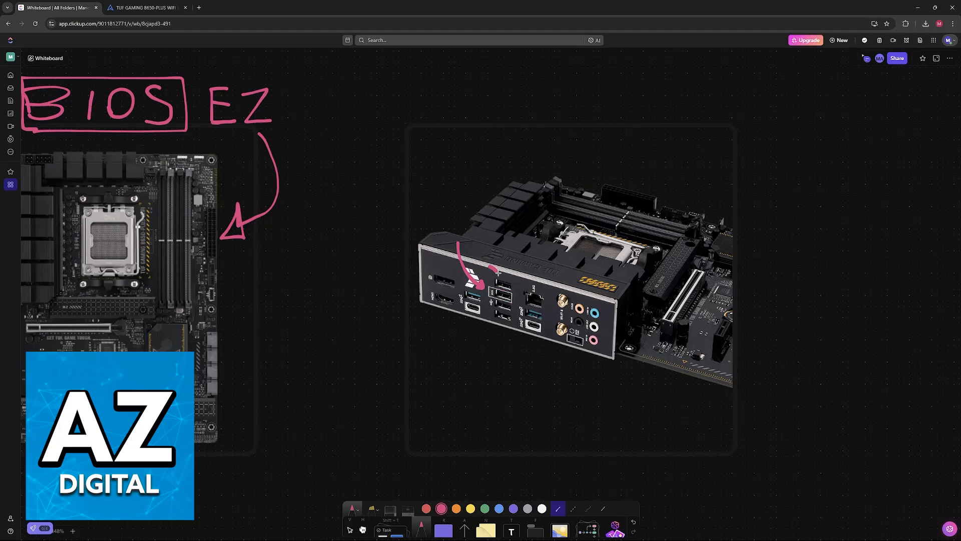
pyautogui.moveTo(503, 236); pyautogui.dragTo(503, 292)
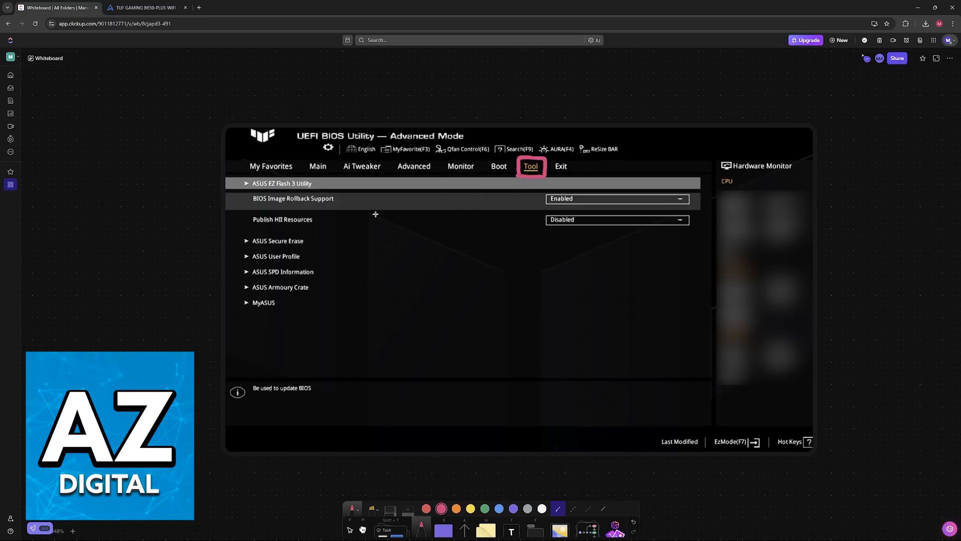
# - Outline the Tool tab of the UEFI BIOS Advanced Mode screenshot in pink
pyautogui.moveTo(240, 191); pyautogui.dragTo(290, 192)
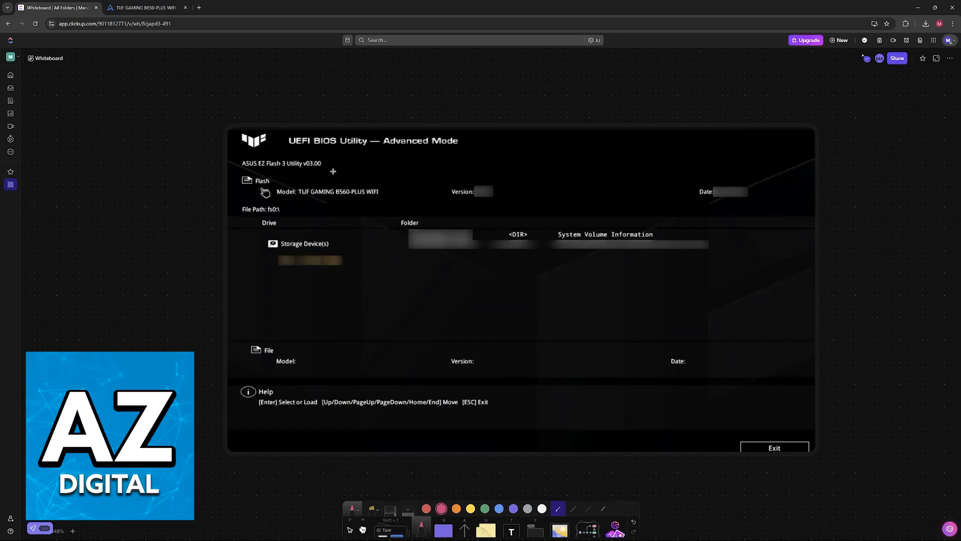
# - Draw a pink arrow at the EZ Flash 3 title and box the Storage Device(s) USB entry
pyautogui.moveTo(419, 158); pyautogui.dragTo(323, 162)
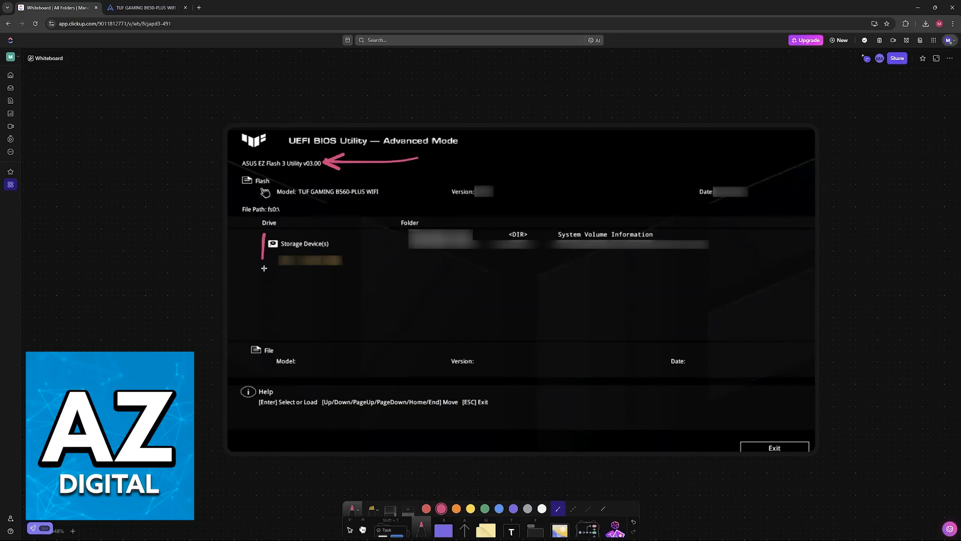
pyautogui.moveTo(260, 233); pyautogui.dragTo(355, 273)
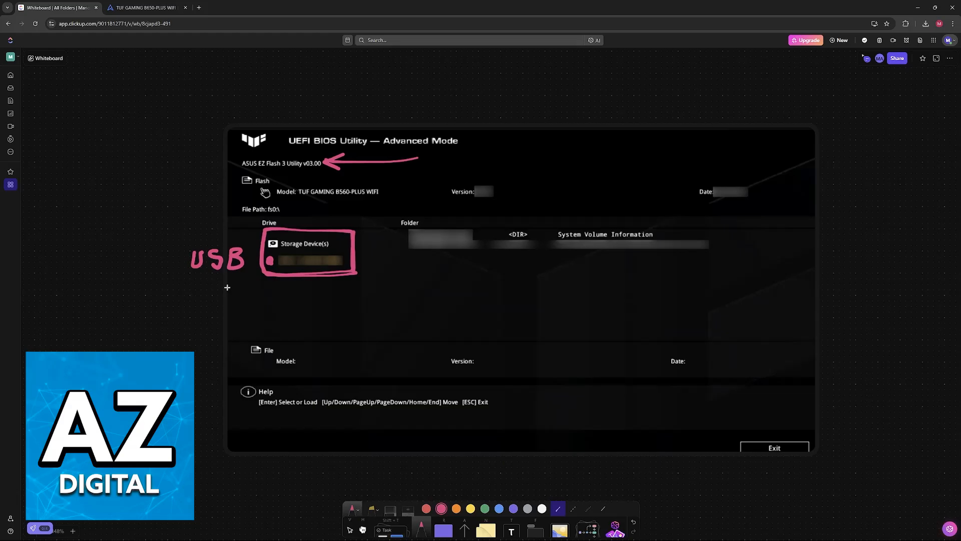
pyautogui.moveTo(193, 263)
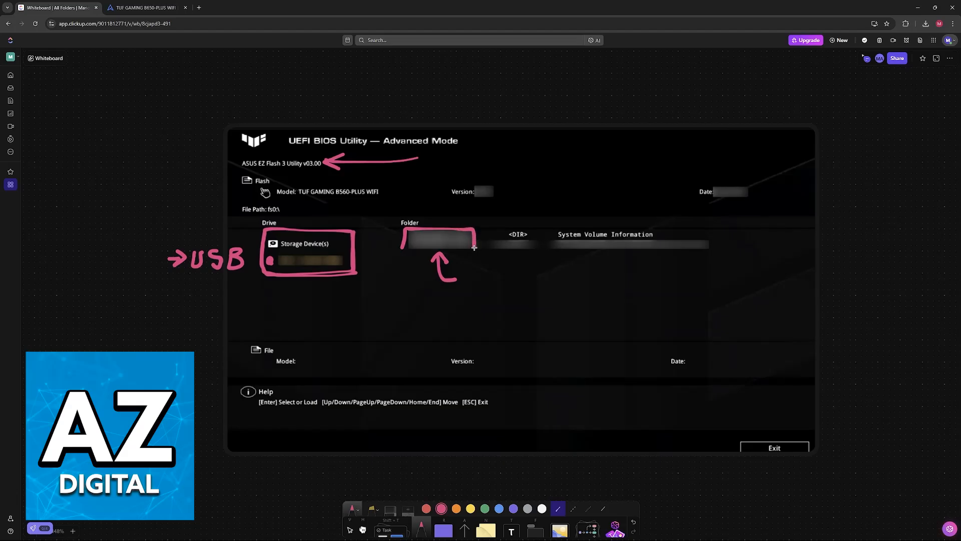
# - Box the folder entry and write BIOS File beneath it in pink
pyautogui.write('BIU')
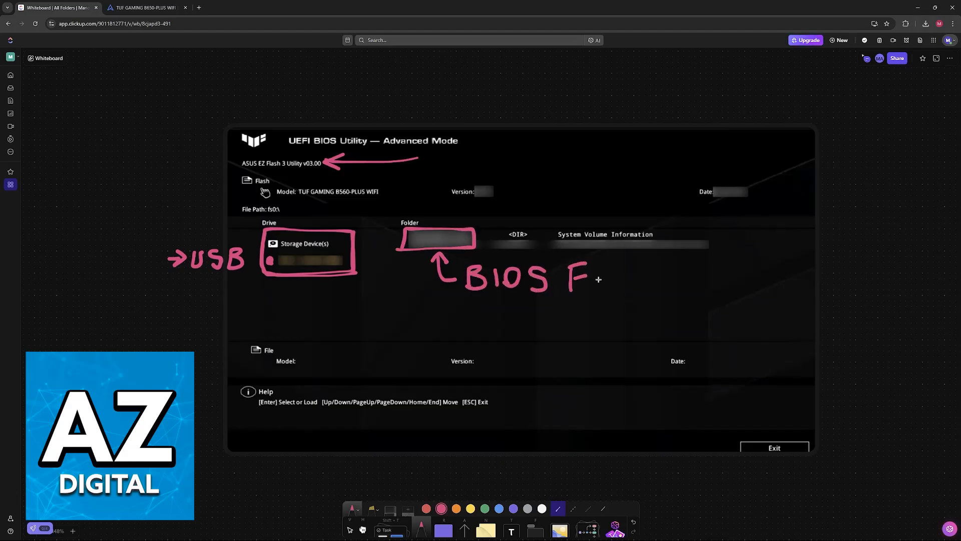
pyautogui.moveTo(589, 279); pyautogui.dragTo(638, 279)
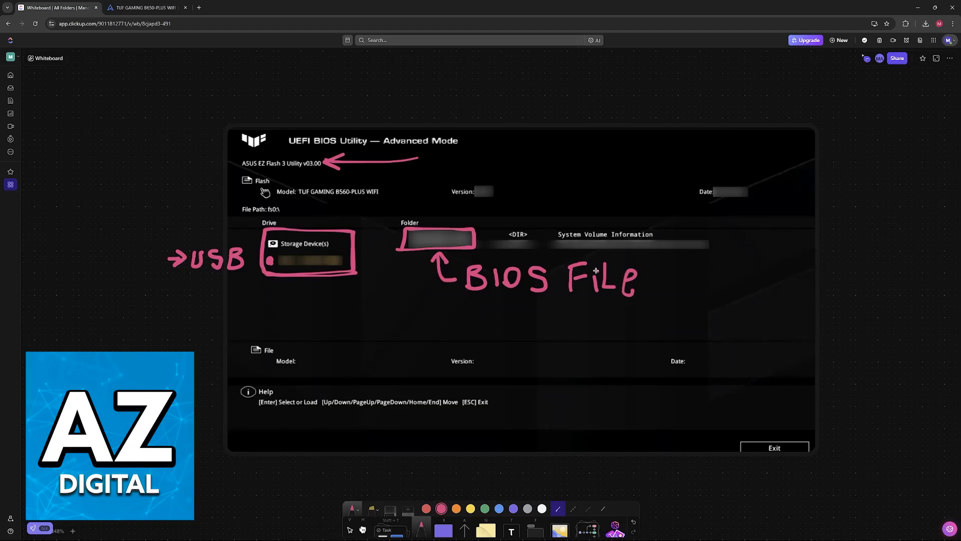
pyautogui.moveTo(448, 317)
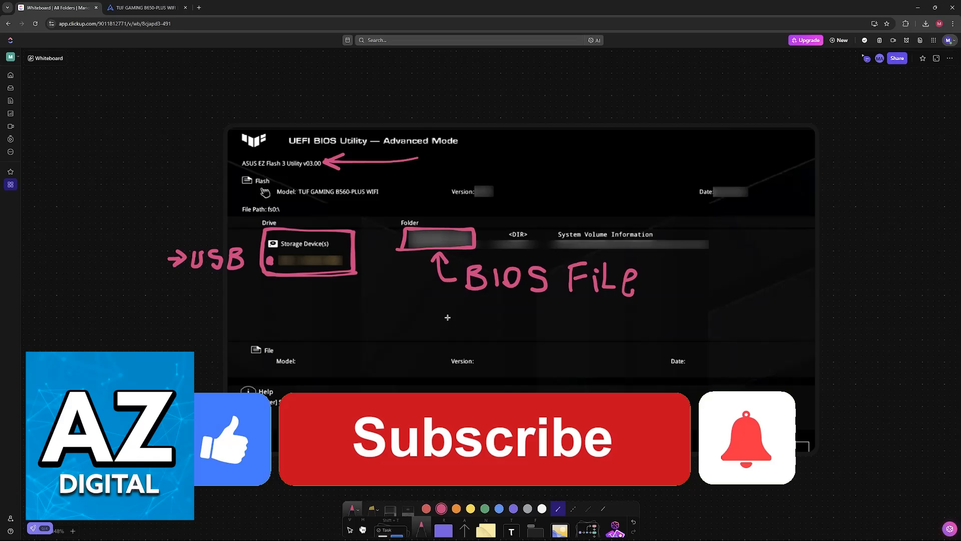
pyautogui.click(483, 437)
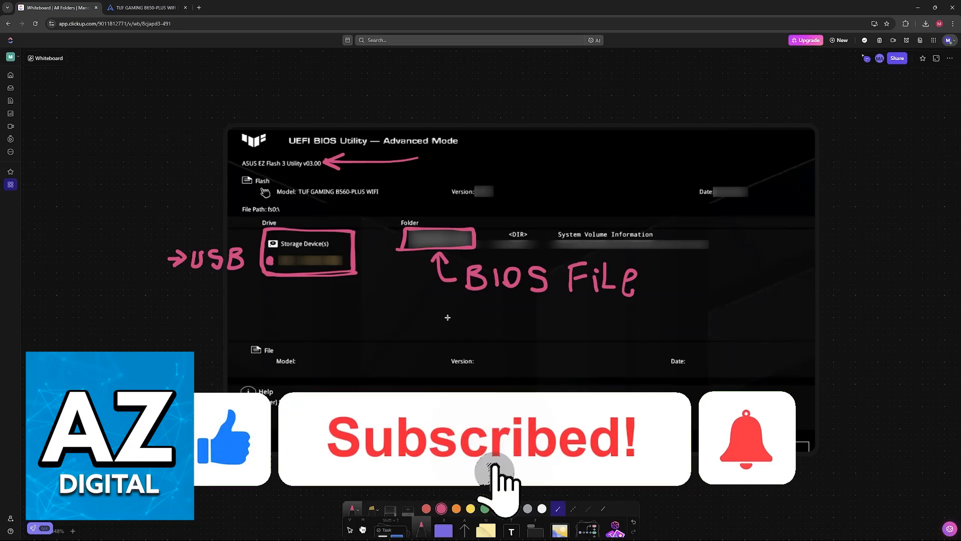